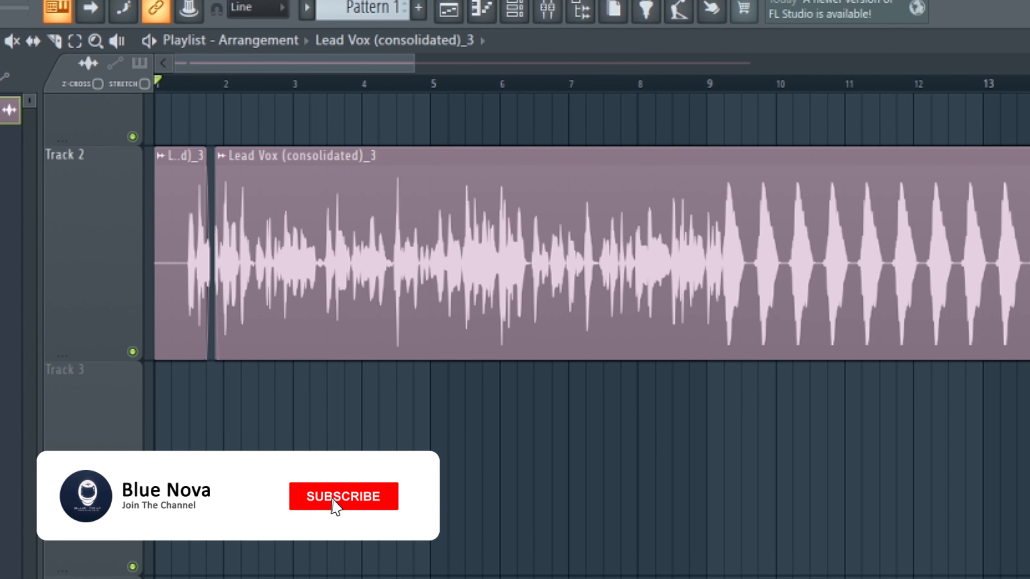
# - Set the audio device to a 48000 Hz sample rate with a 512-sample buffer
pyautogui.click(343, 502)
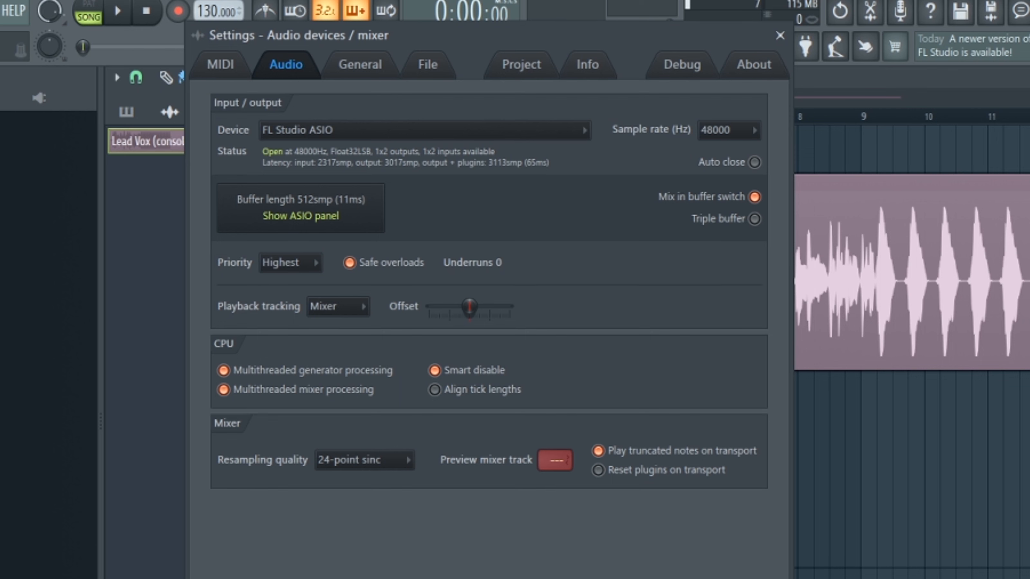
pyautogui.click(779, 35)
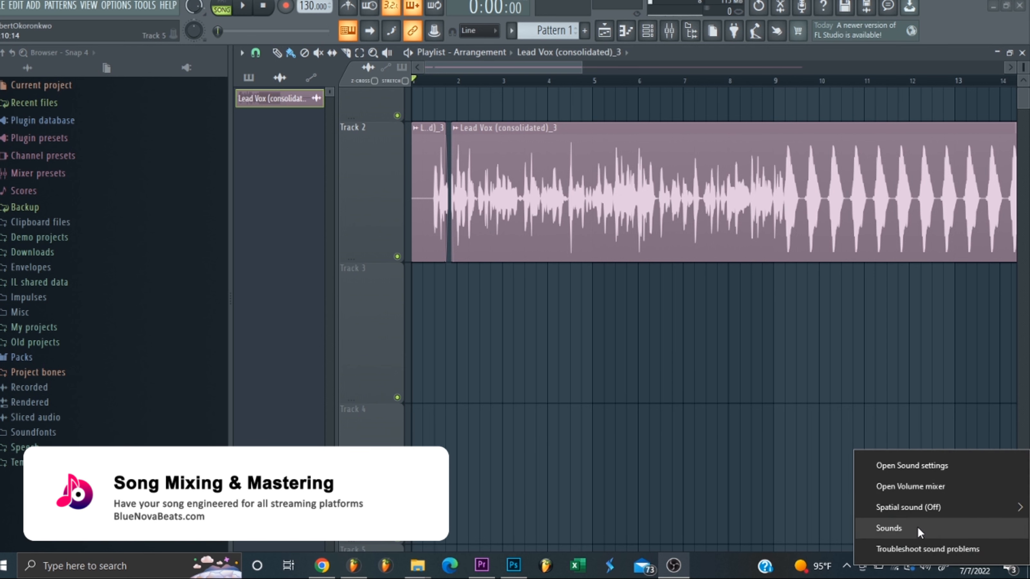
# - Show the Windows recording devices with the Scarlett Solo USB microphone as default
pyautogui.click(888, 528)
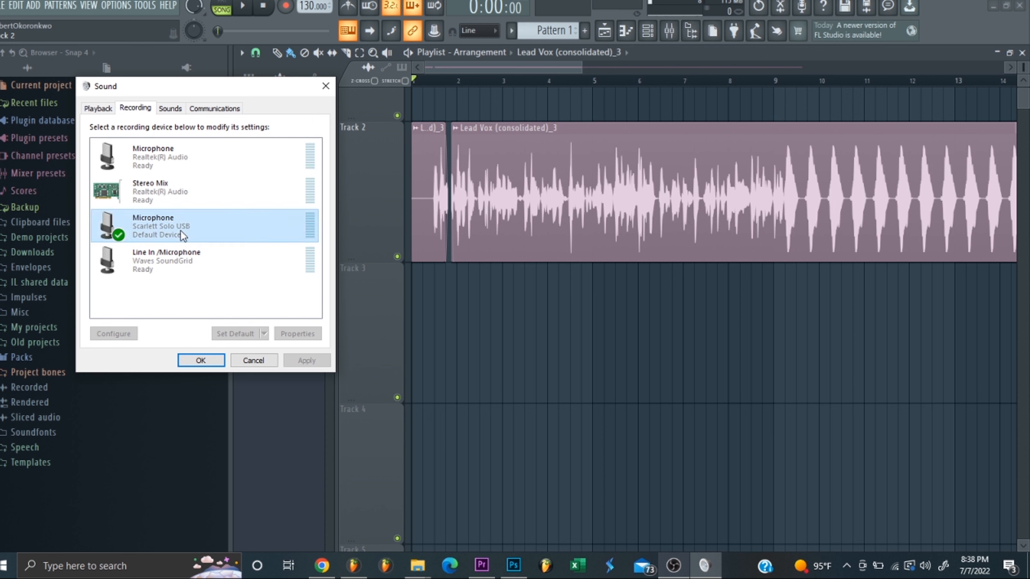
# - Set the Scarlett Solo USB microphone's input level to 50 in its Levels properties
pyautogui.rightClick(182, 235)
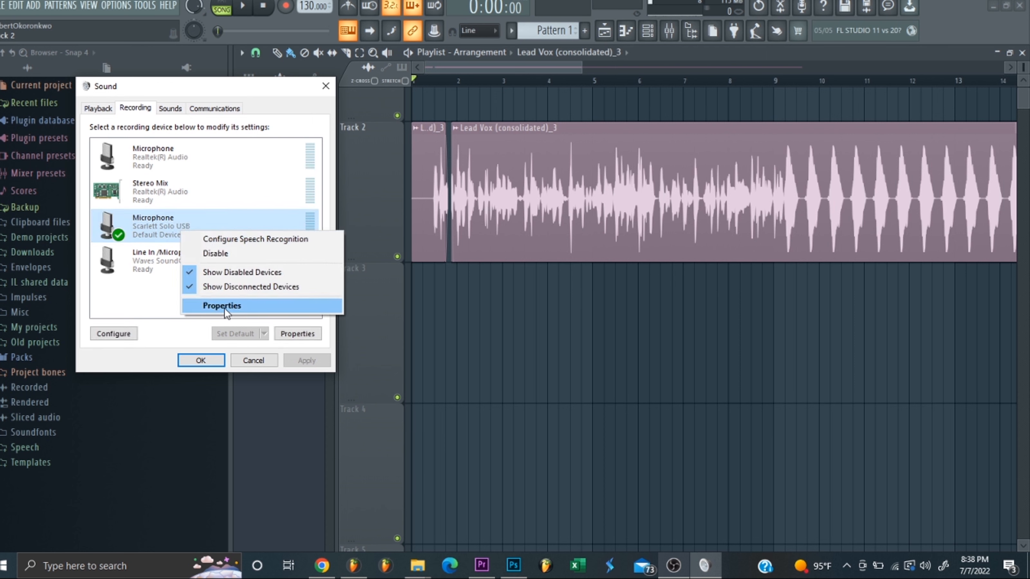
pyautogui.click(221, 306)
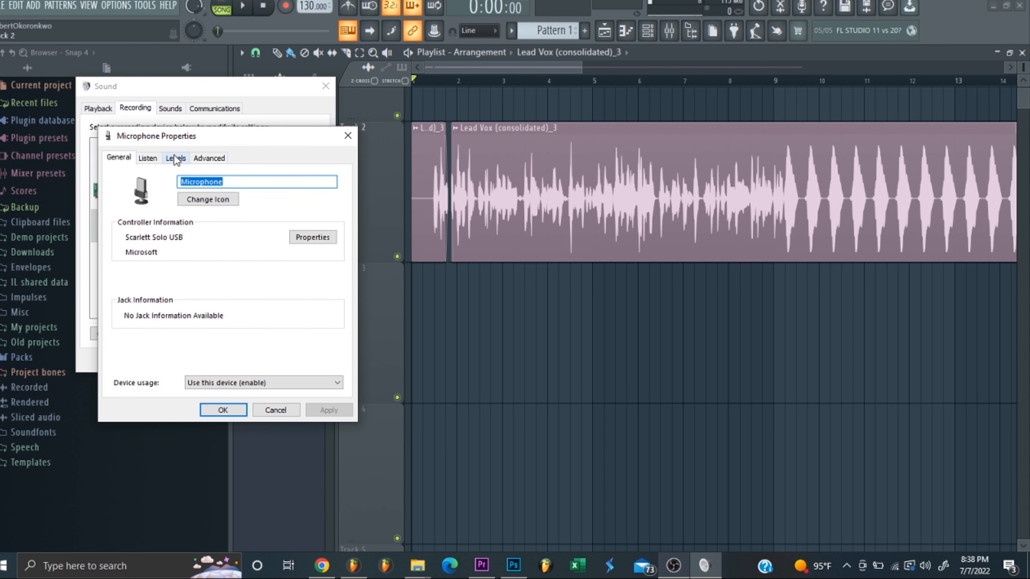
pyautogui.click(175, 158)
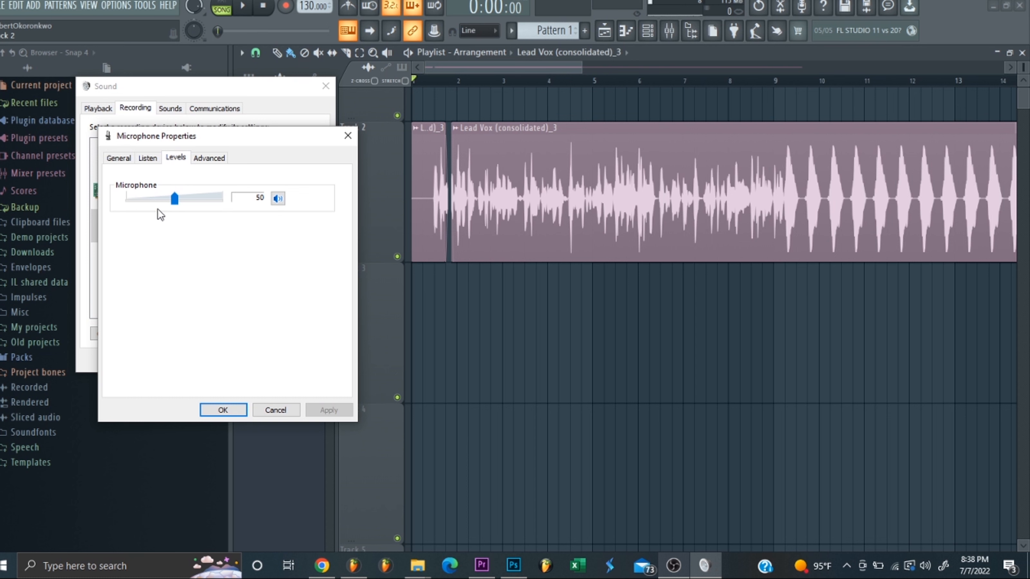
pyautogui.moveTo(183, 213)
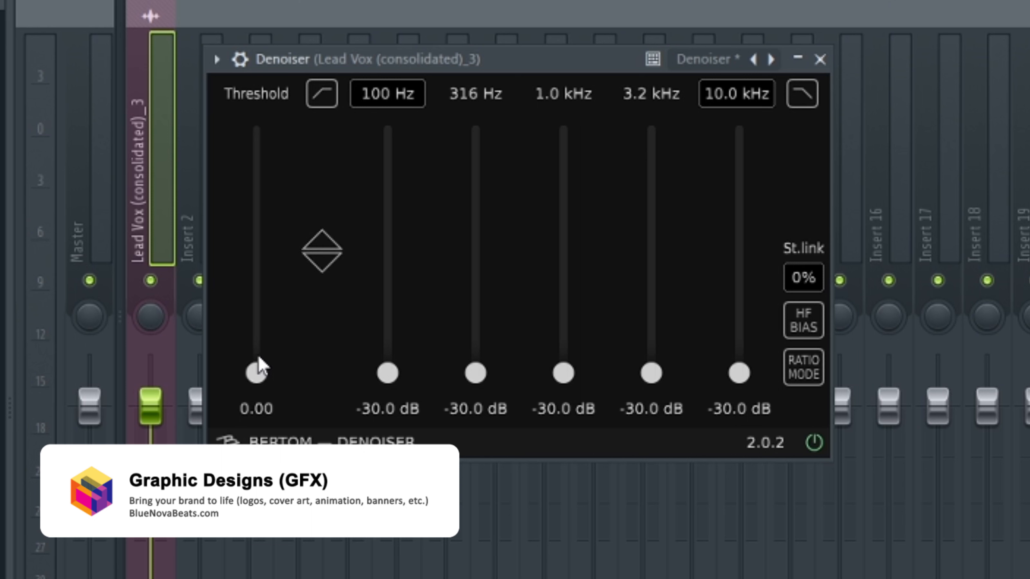
# - Raise the Denoiser threshold on Lead Vox to 0.23, bands at -30 dB
pyautogui.moveTo(256, 373); pyautogui.dragTo(256, 322)
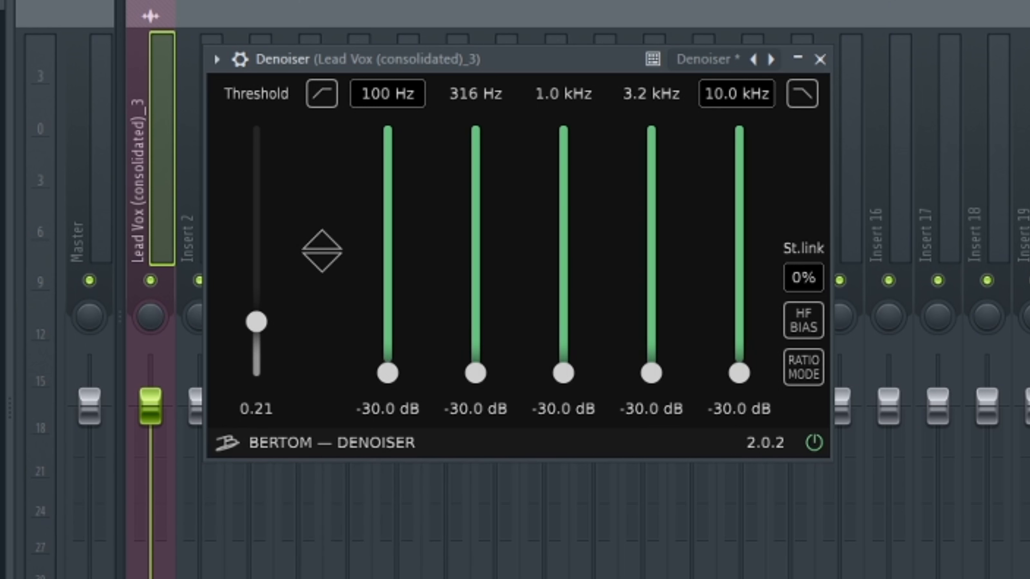
pyautogui.moveTo(256, 322); pyautogui.dragTo(256, 315)
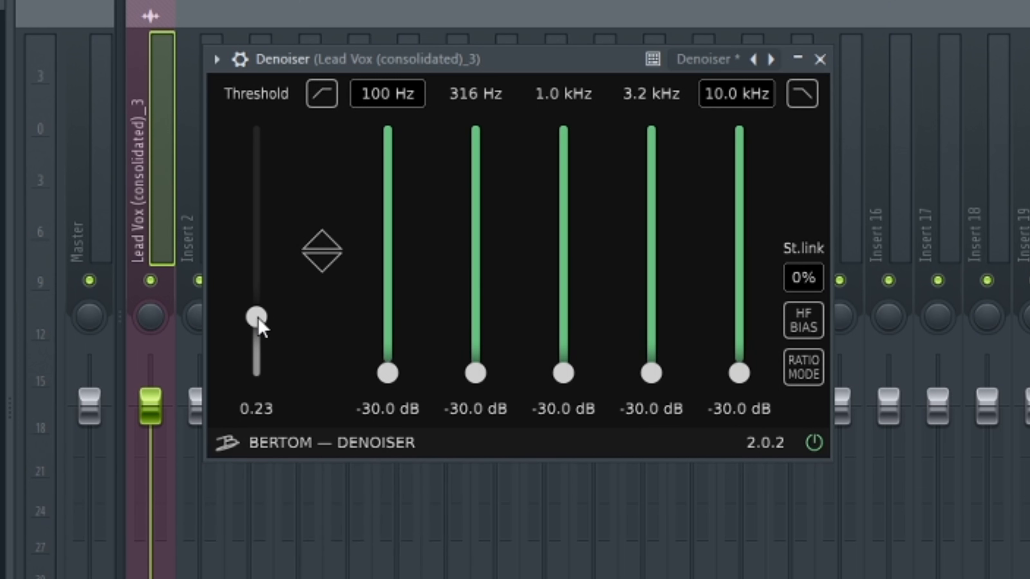
pyautogui.moveTo(269, 327)
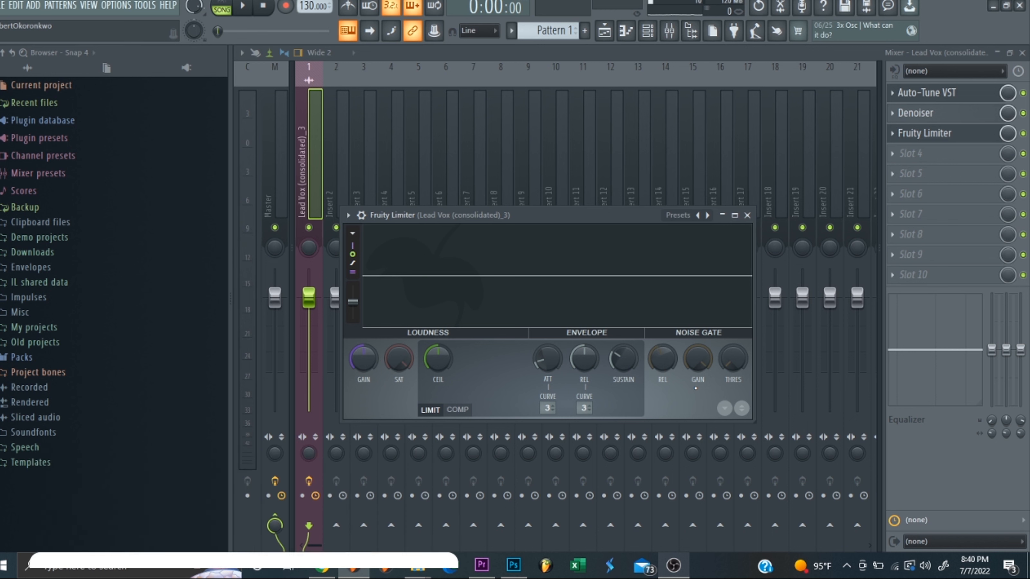
pyautogui.moveTo(697, 363)
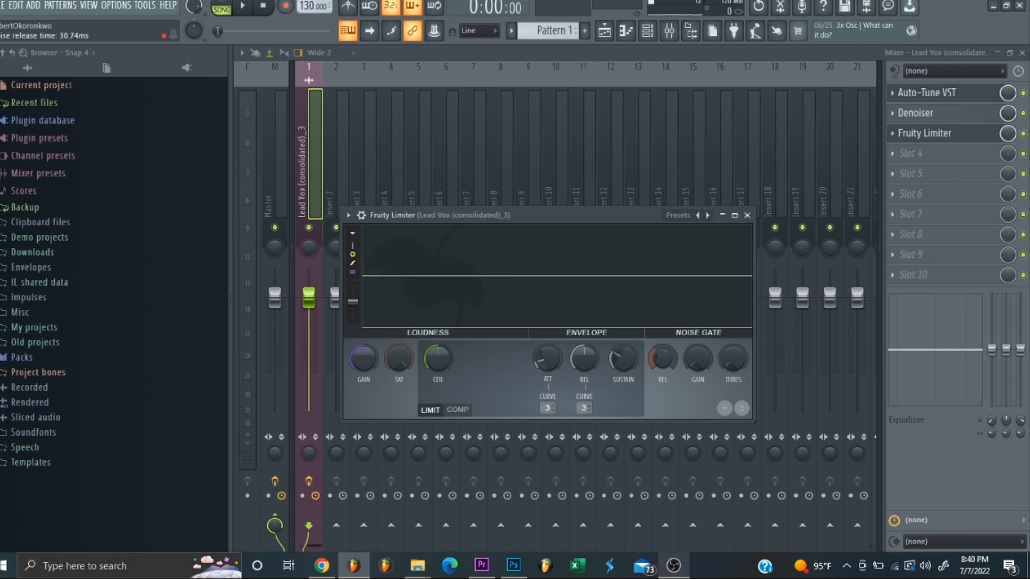
# - Turn up the Fruity Limiter noise gate with release about 31 ms, gain and threshold
pyautogui.moveTo(732, 361); pyautogui.dragTo(735, 352)
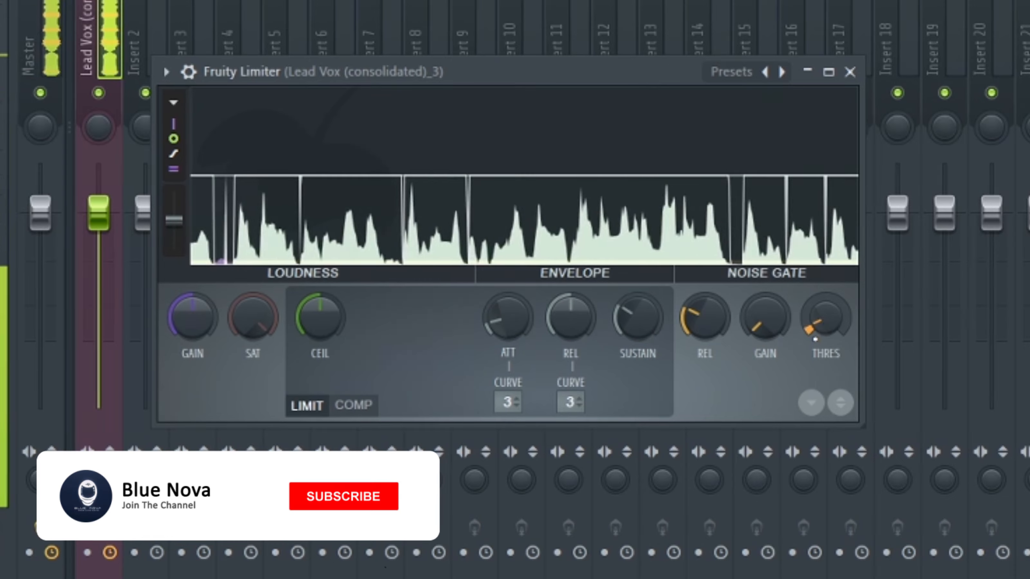
pyautogui.click(342, 496)
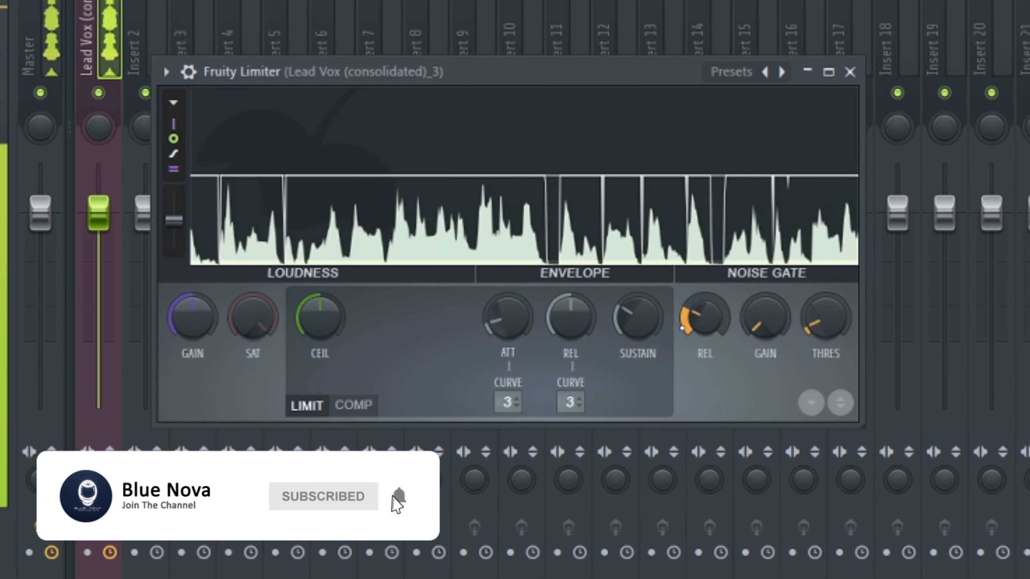